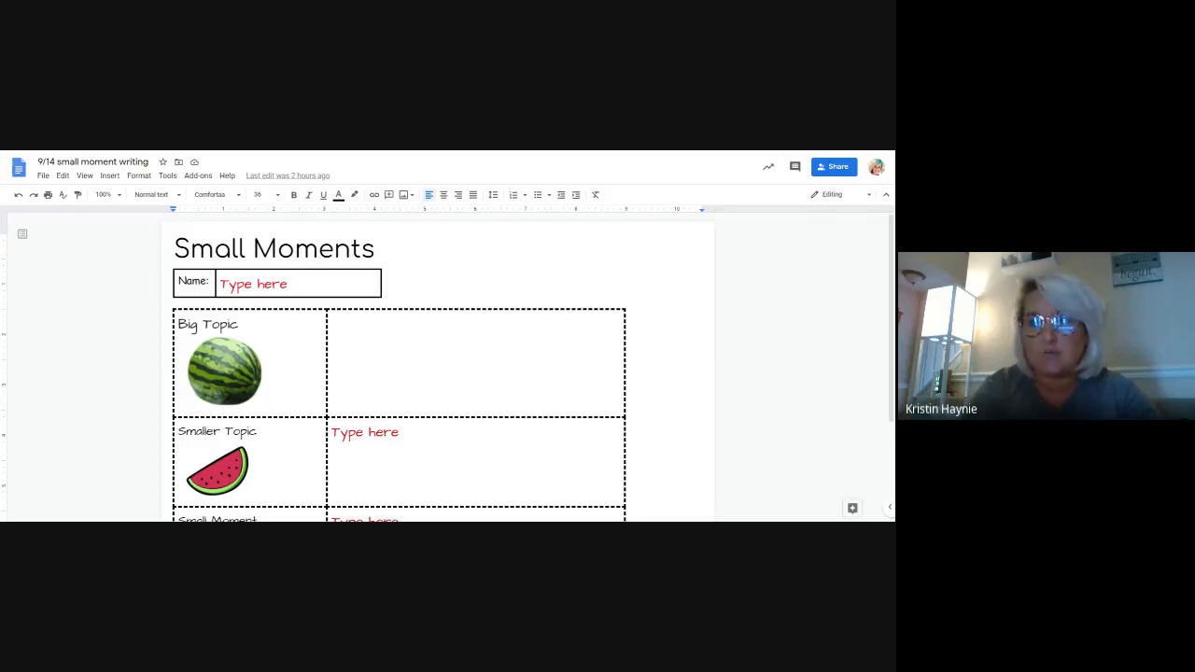
- Turn on voice typing from the Tools menu after scrolling to the worksheet
scroll("down", 3)
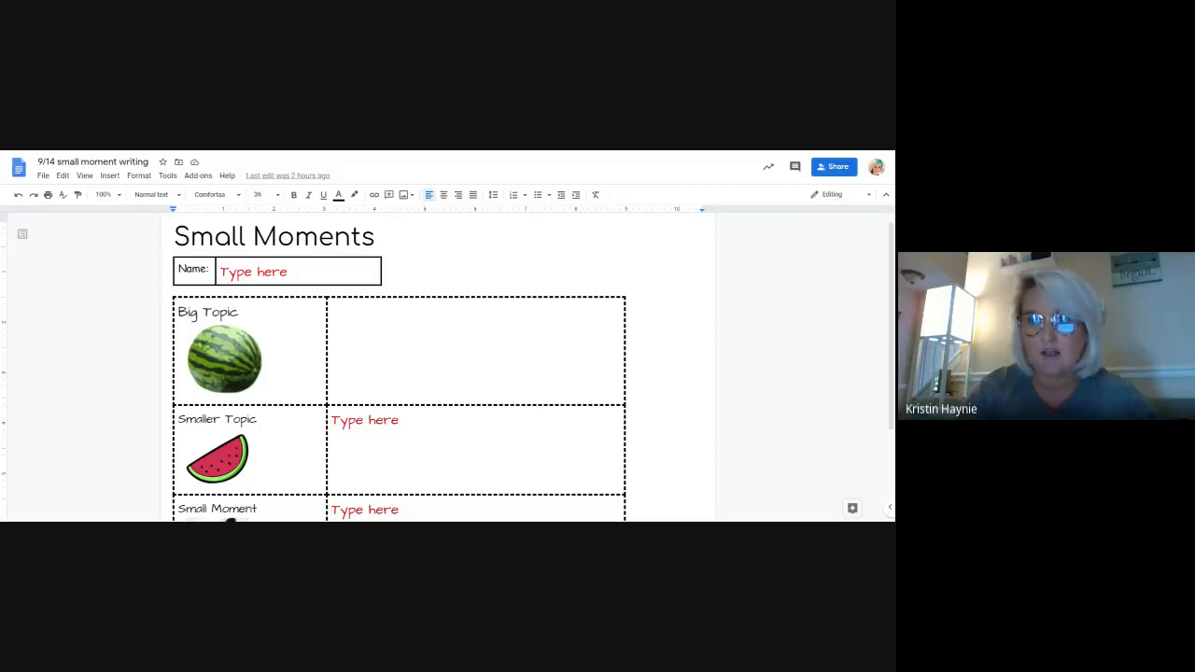
mouse_move(59, 263)
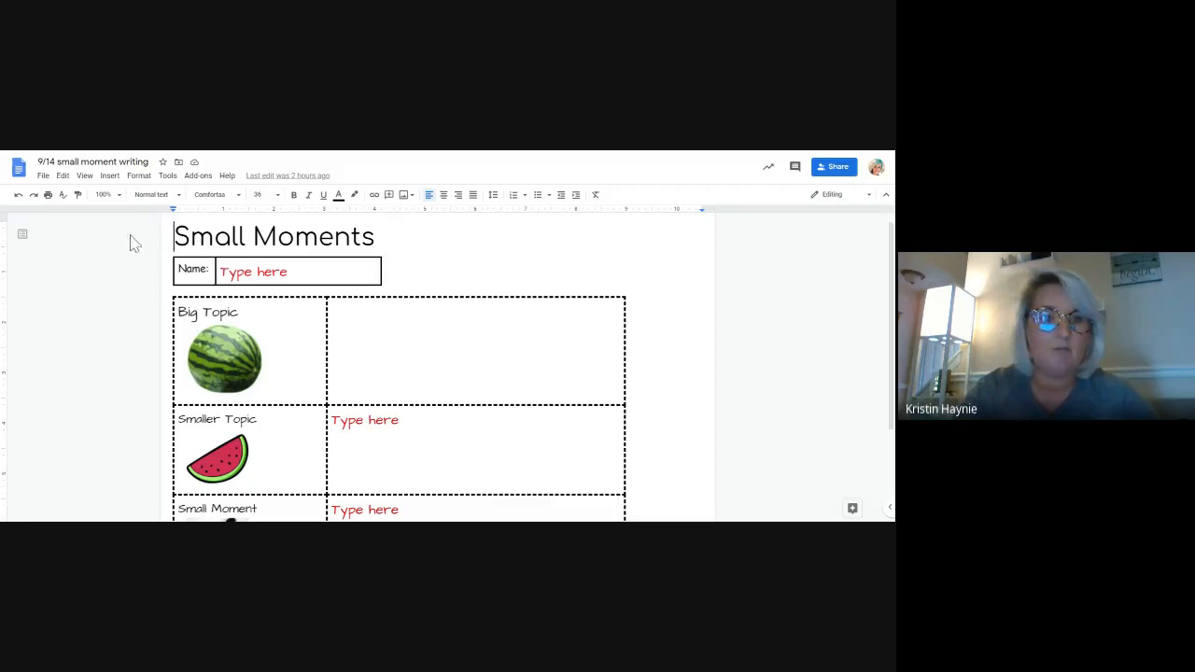
left_click(167, 176)
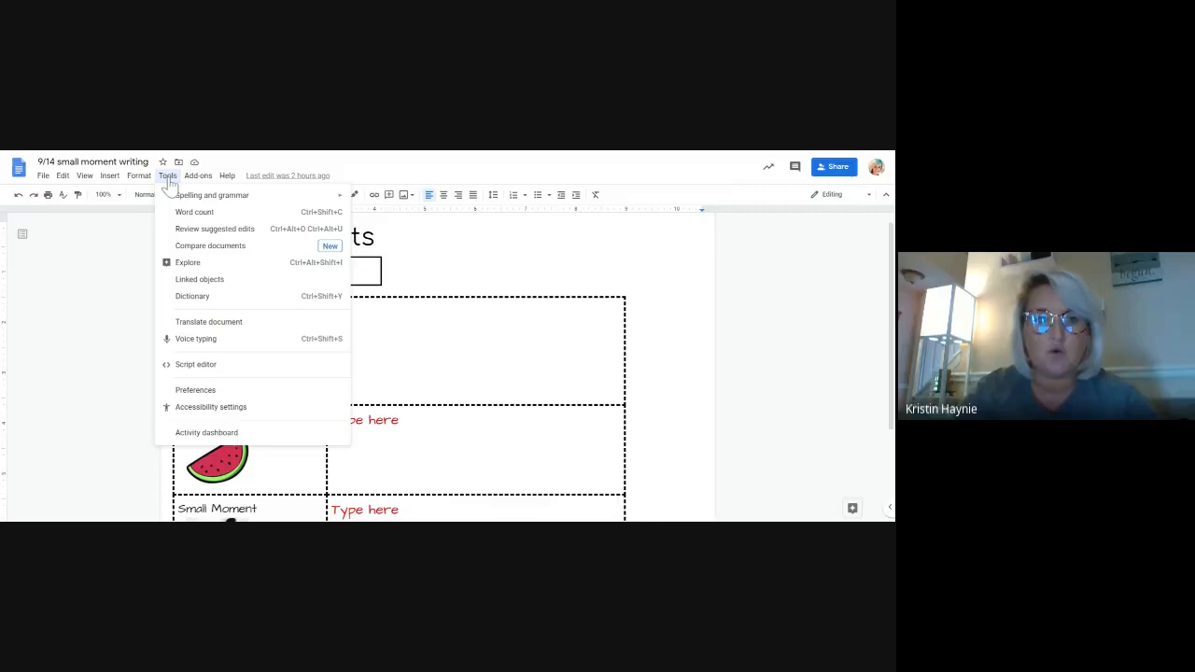
left_click(196, 338)
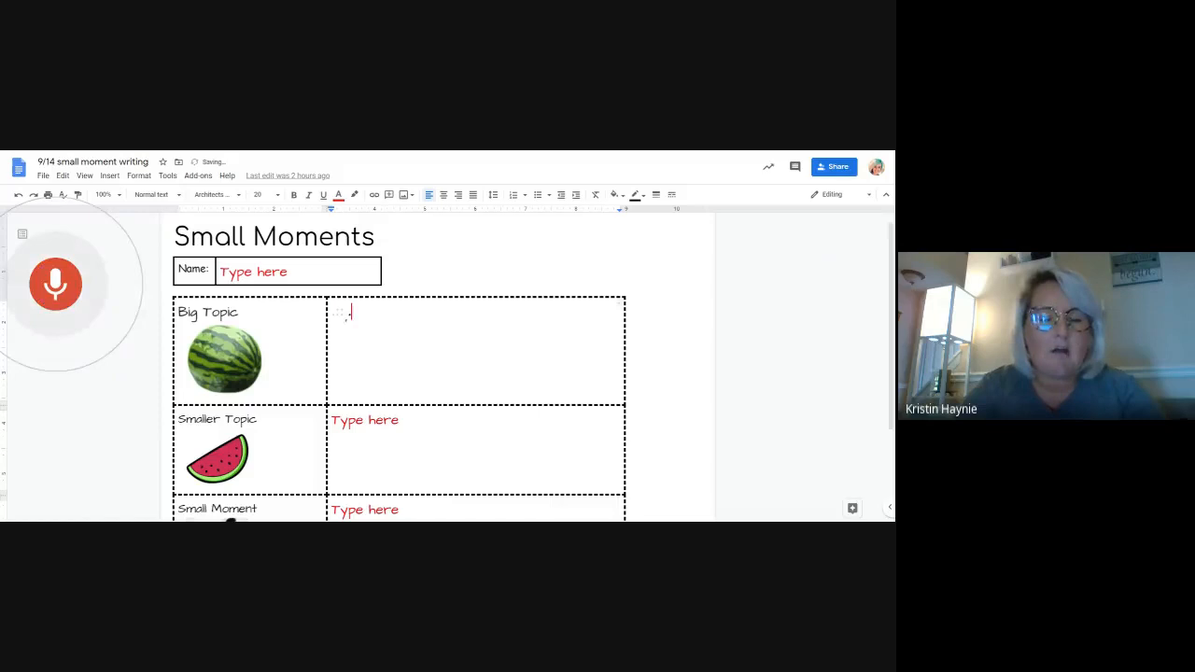
- Dictate "My big topic is my birthday" into the Big Topic cell
type("My big topic is my birthday celebration")
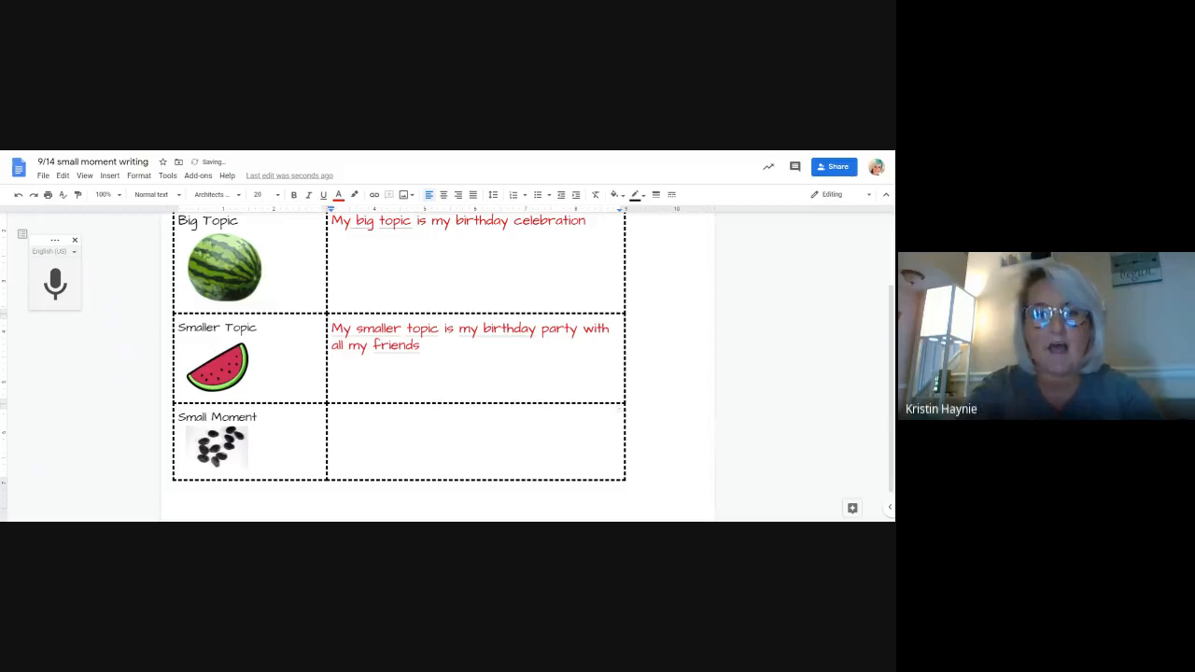
- Reactivate the voice typing microphone to dictate the next answer
left_click(55, 284)
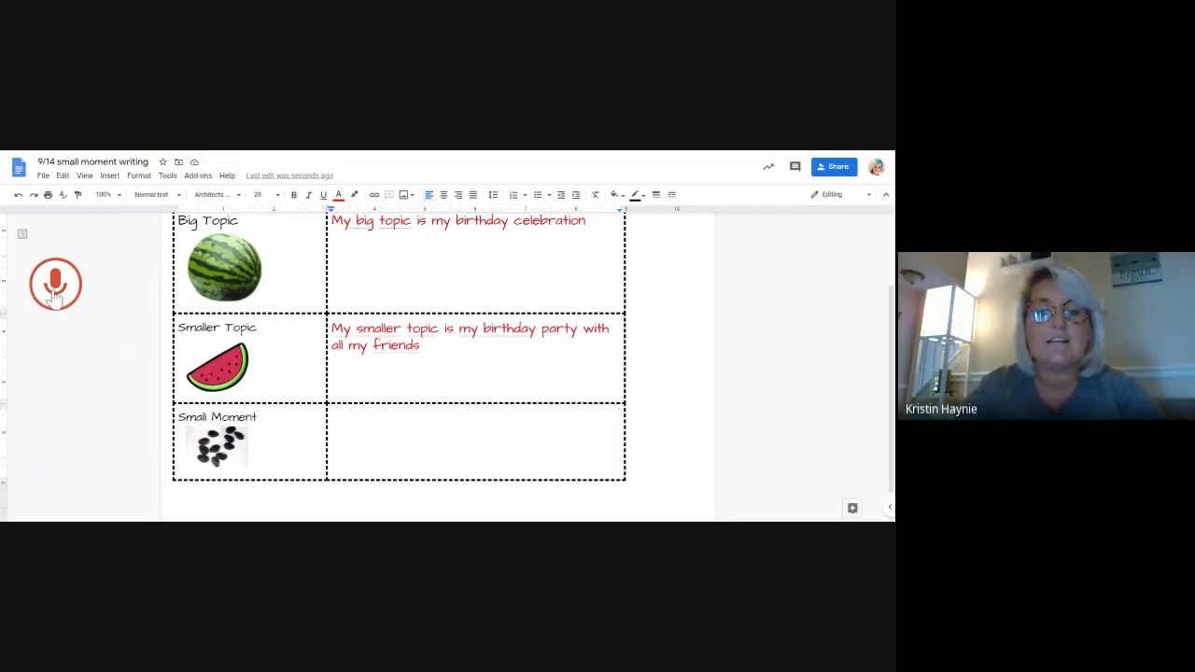